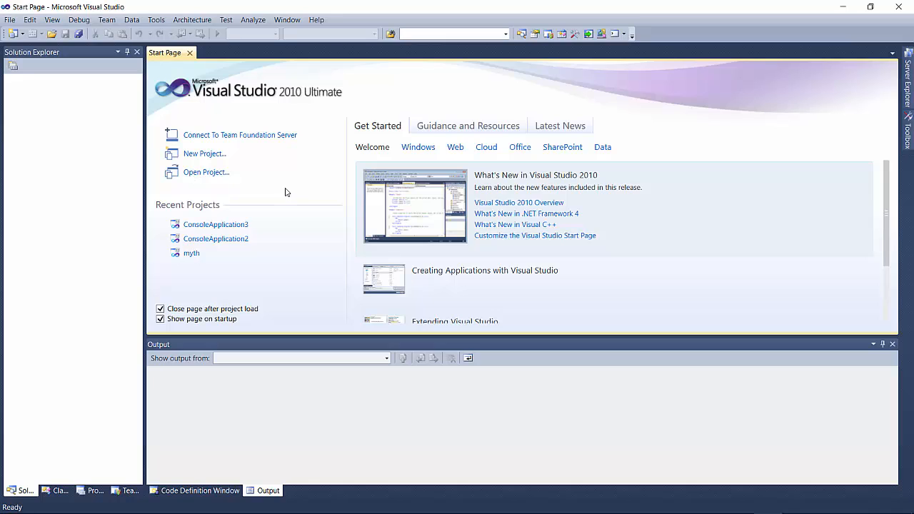
{"action": "mouse_move", "coordinate": [283, 184]}
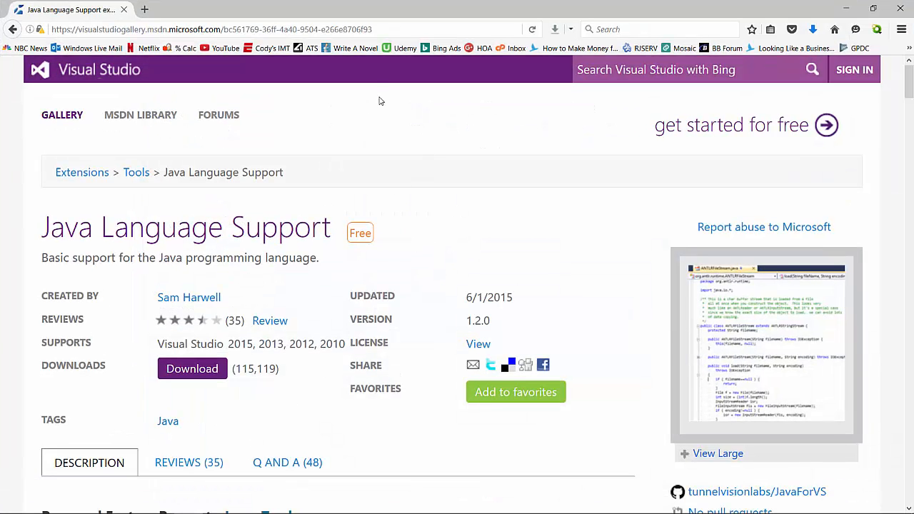
{"action": "mouse_move", "coordinate": [425, 190]}
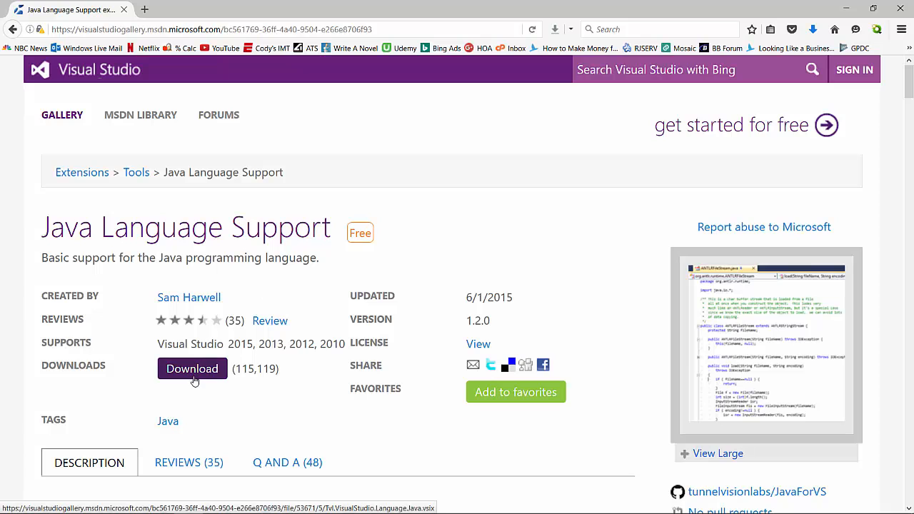
{"action": "mouse_move", "coordinate": [610, 241]}
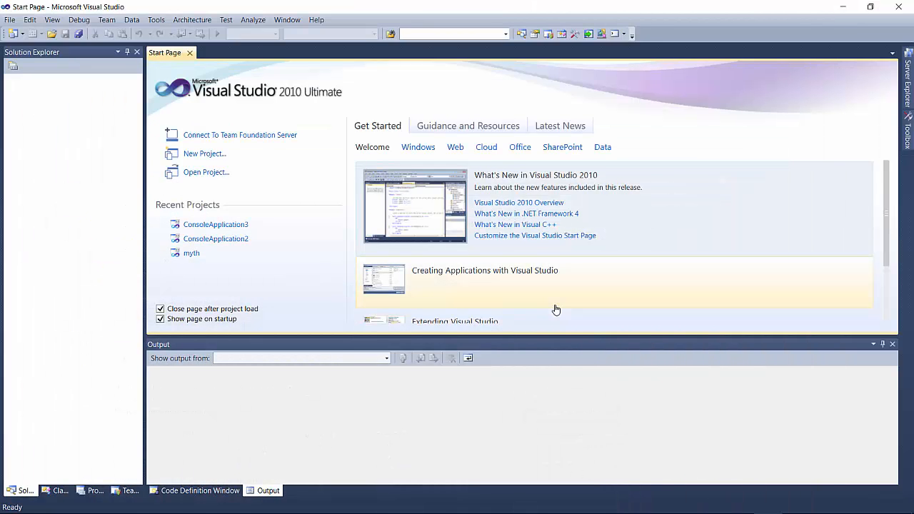
{"action": "mouse_move", "coordinate": [662, 170]}
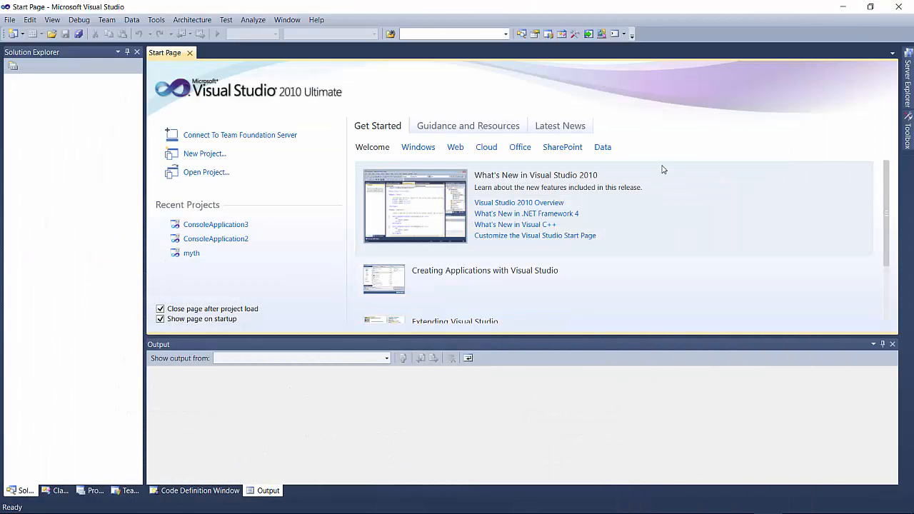
{"action": "mouse_move", "coordinate": [320, 222]}
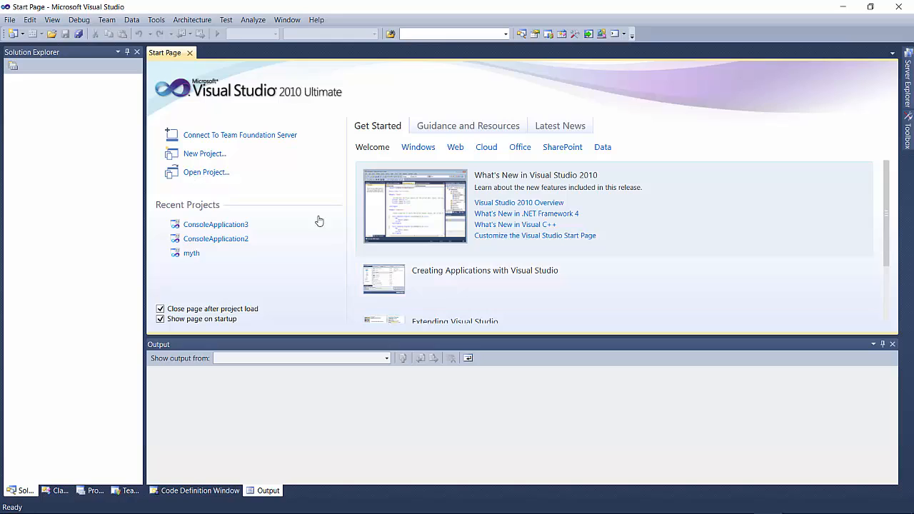
{"action": "mouse_move", "coordinate": [225, 120]}
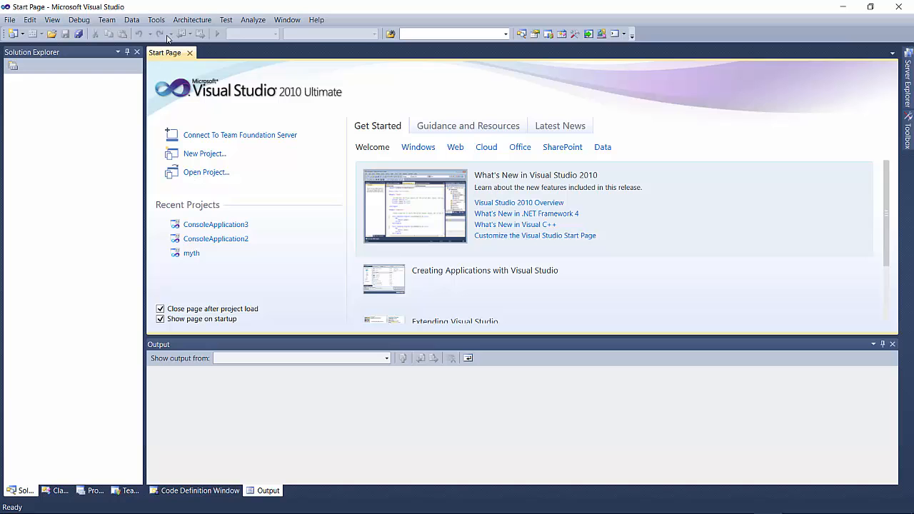
{"action": "mouse_move", "coordinate": [155, 19]}
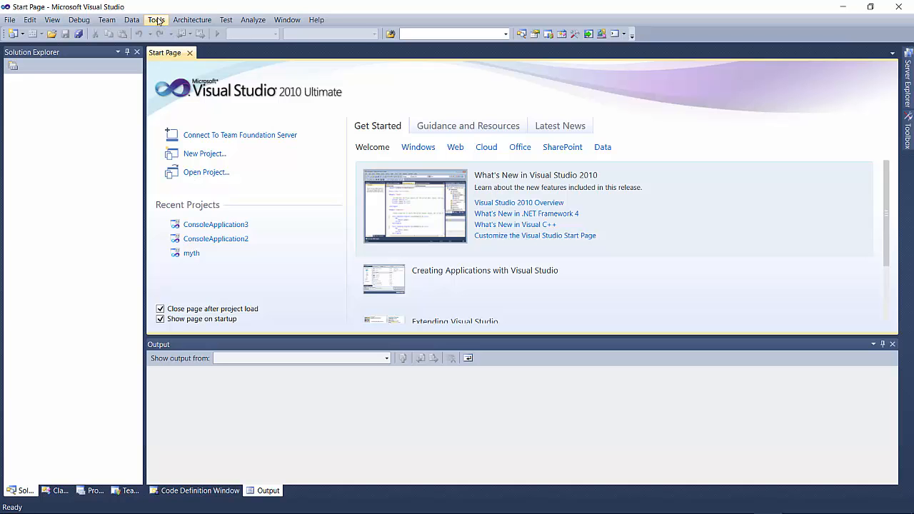
Search the online Extension Manager gallery for 'nuget'.
{"action": "left_click", "coordinate": [156, 19]}
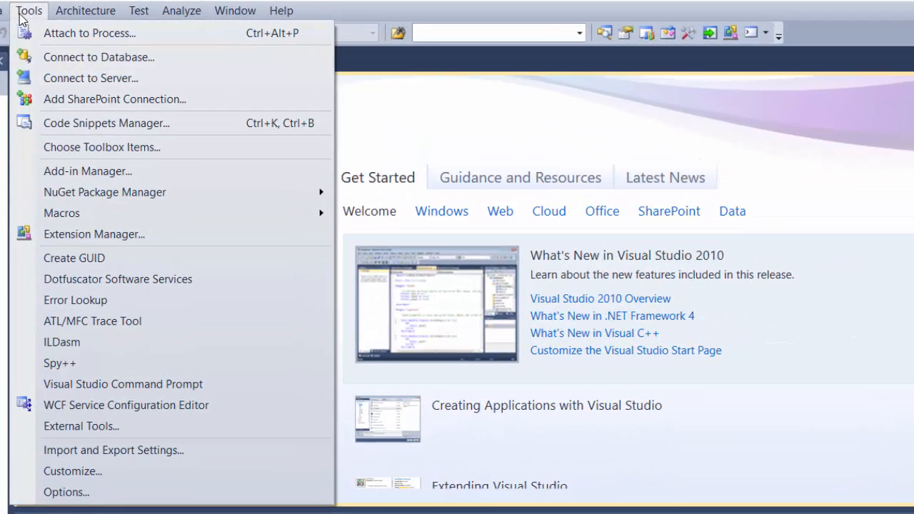
{"action": "mouse_move", "coordinate": [94, 234]}
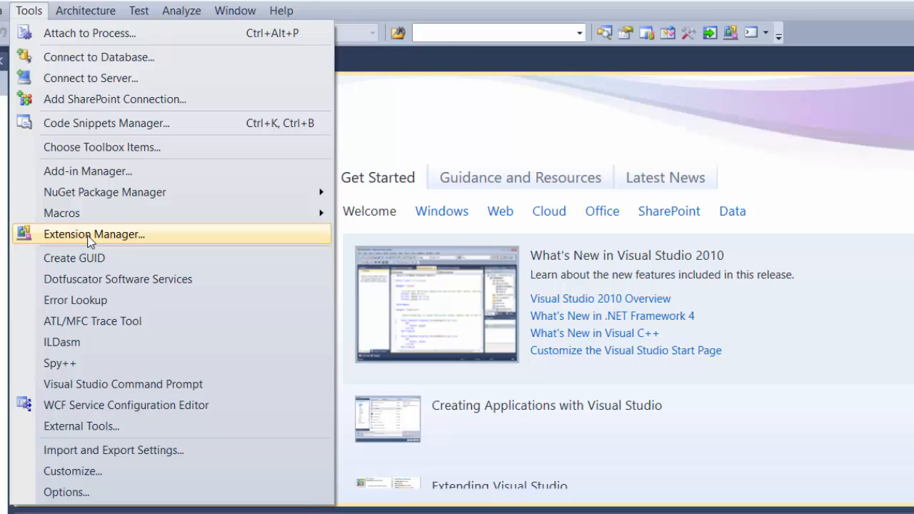
{"action": "left_click", "coordinate": [94, 233]}
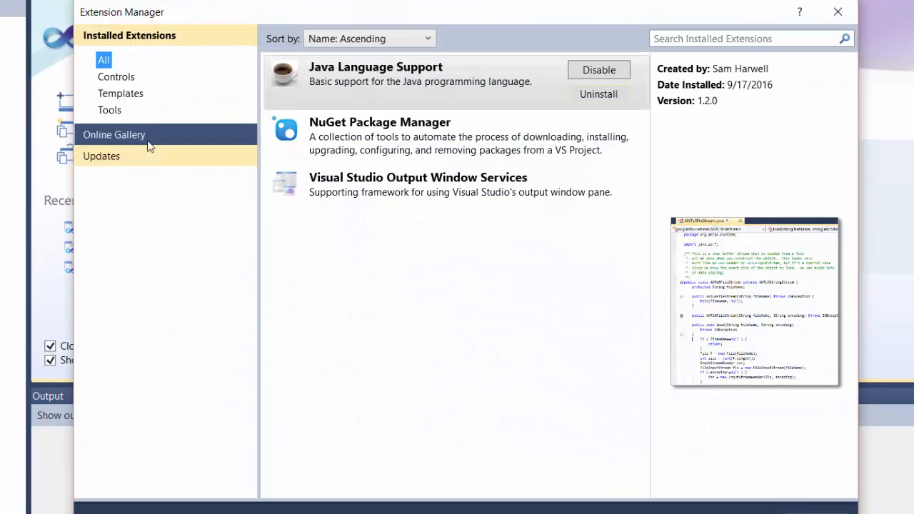
{"action": "left_click", "coordinate": [113, 134]}
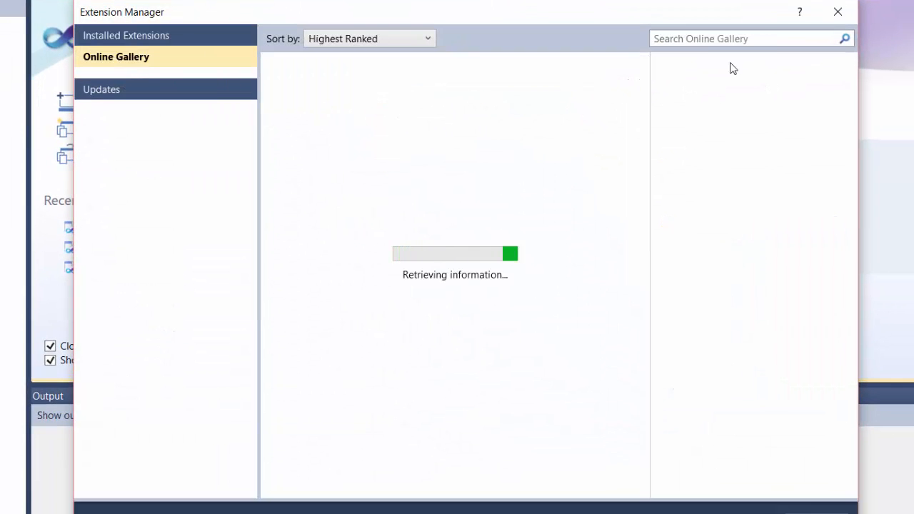
{"action": "type", "text": "nu"}
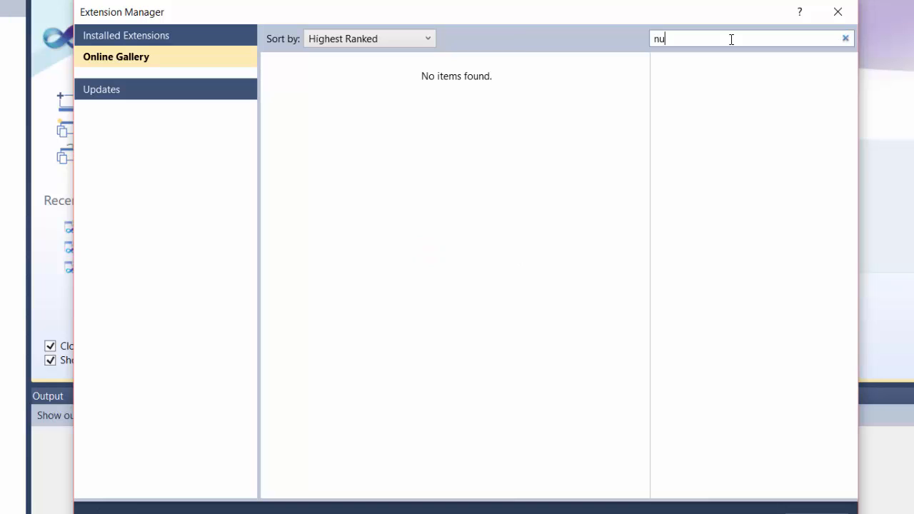
{"action": "type", "text": "get"}
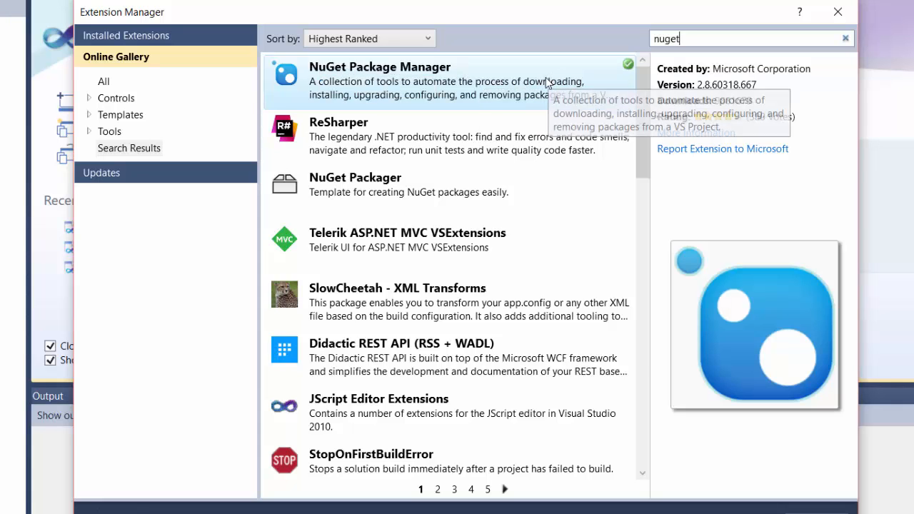
{"action": "mouse_move", "coordinate": [743, 510]}
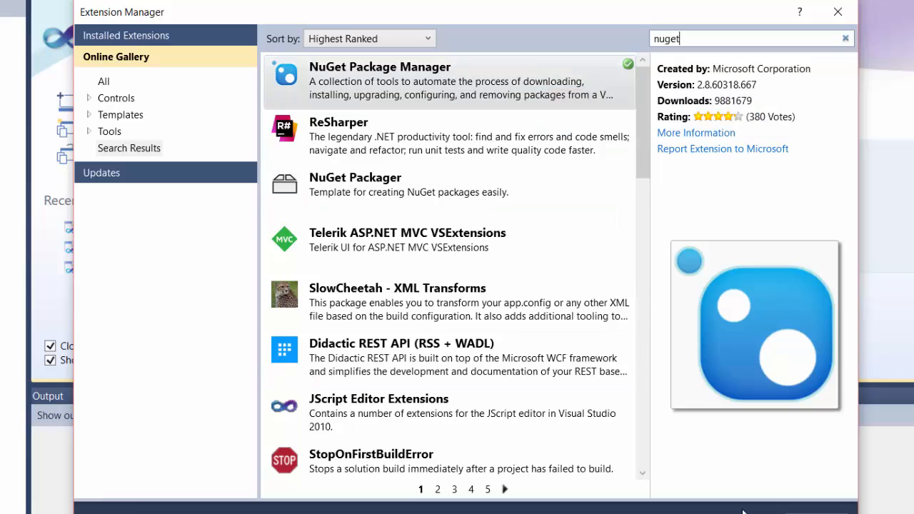
Close Extension Manager and begin creating a new project.
{"action": "left_click", "coordinate": [837, 12]}
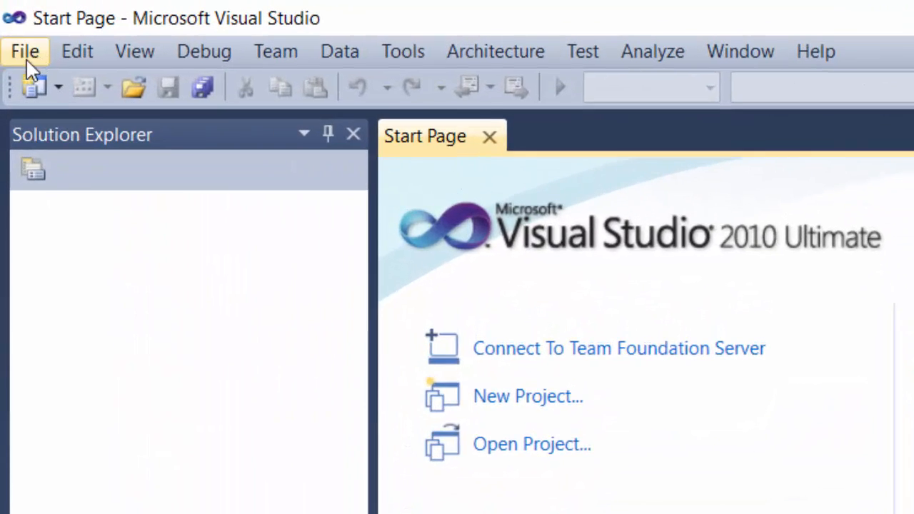
{"action": "left_click", "coordinate": [25, 51]}
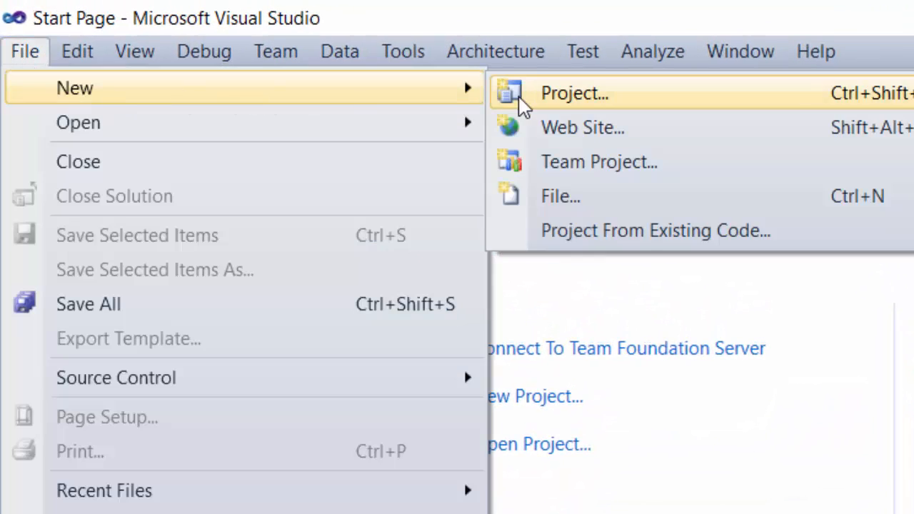
{"action": "left_click", "coordinate": [574, 93]}
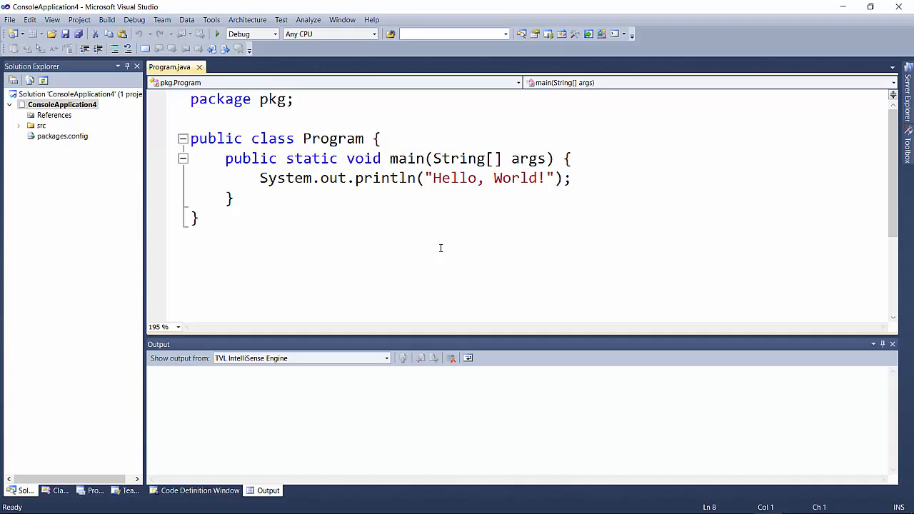
{"action": "mouse_move", "coordinate": [261, 182]}
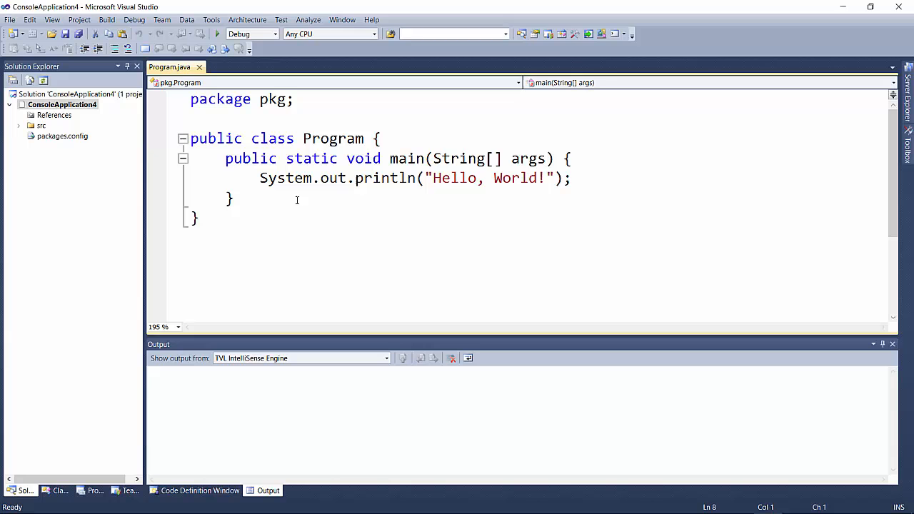
Run ConsoleApplication4 and dismiss the error demanding a named start class.
{"action": "left_click", "coordinate": [274, 34]}
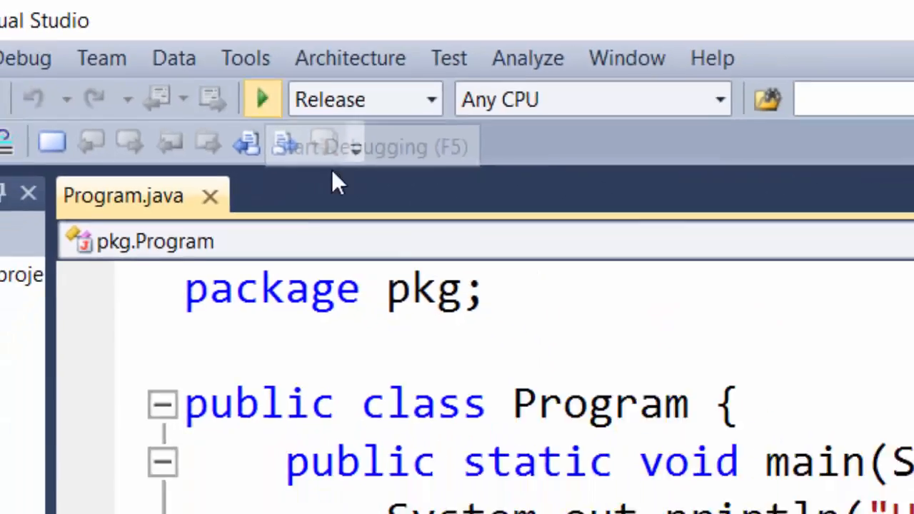
{"action": "left_click", "coordinate": [261, 99]}
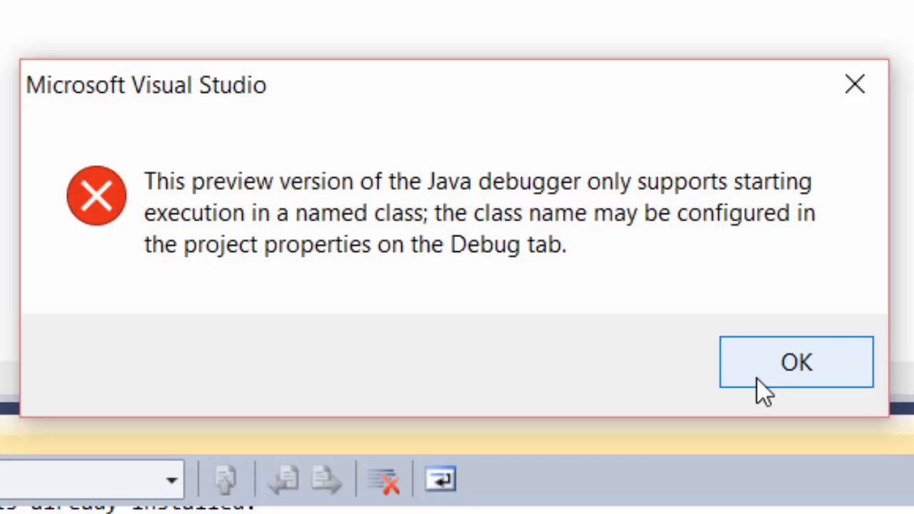
{"action": "left_click", "coordinate": [795, 362]}
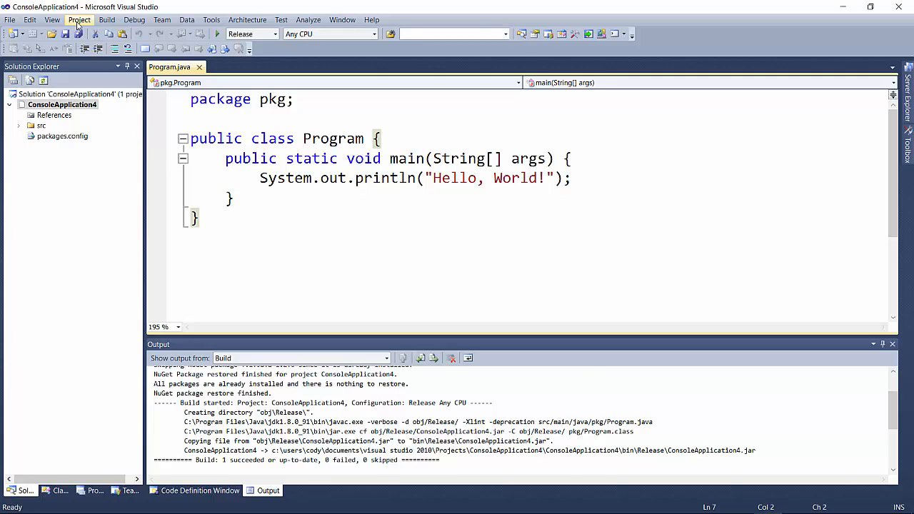
Open ConsoleApplication4's Debug properties for All Configurations.
{"action": "left_click", "coordinate": [78, 19]}
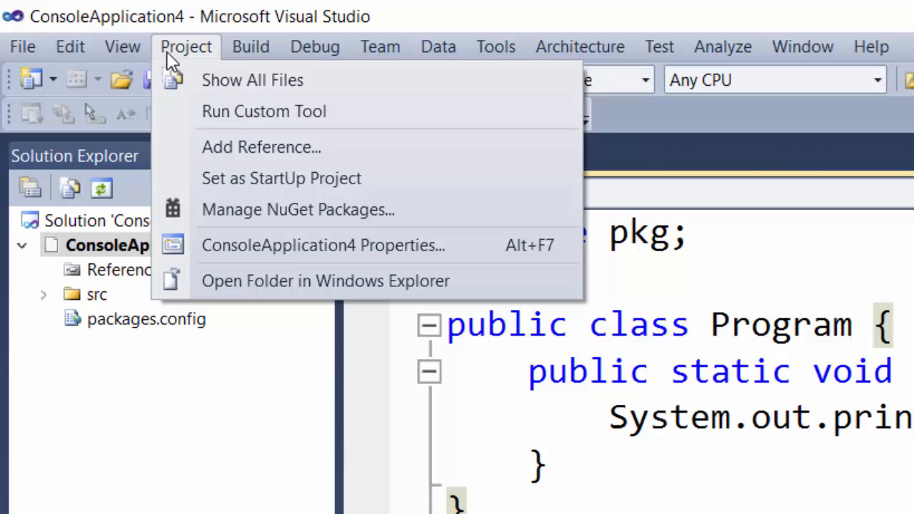
{"action": "mouse_move", "coordinate": [228, 254]}
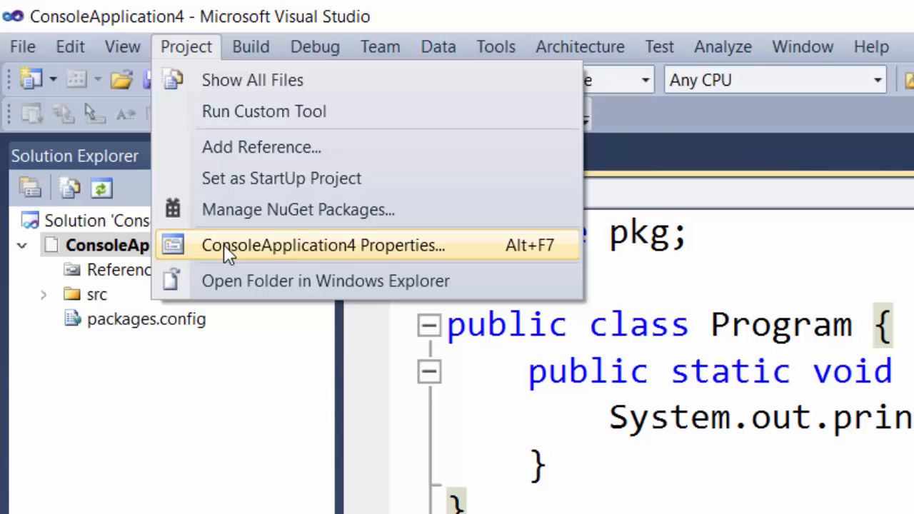
{"action": "left_click", "coordinate": [322, 245]}
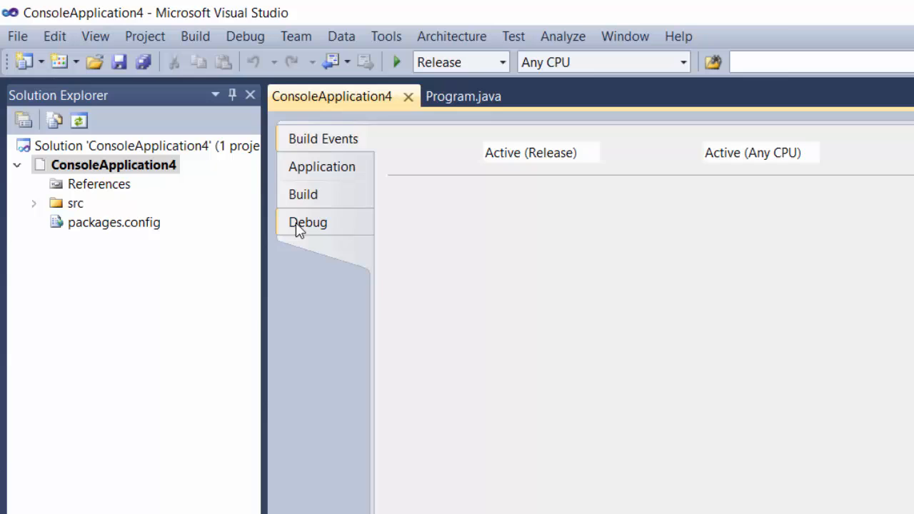
{"action": "left_click", "coordinate": [308, 222]}
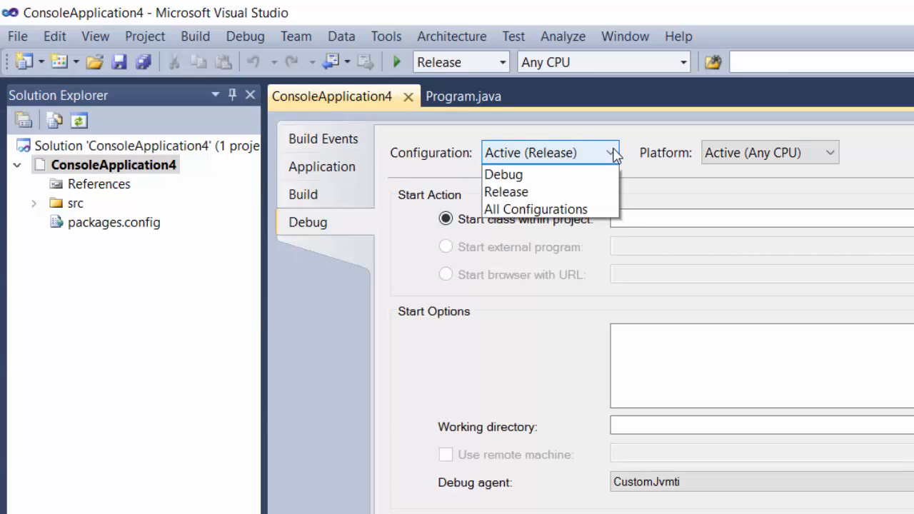
{"action": "left_click", "coordinate": [535, 210]}
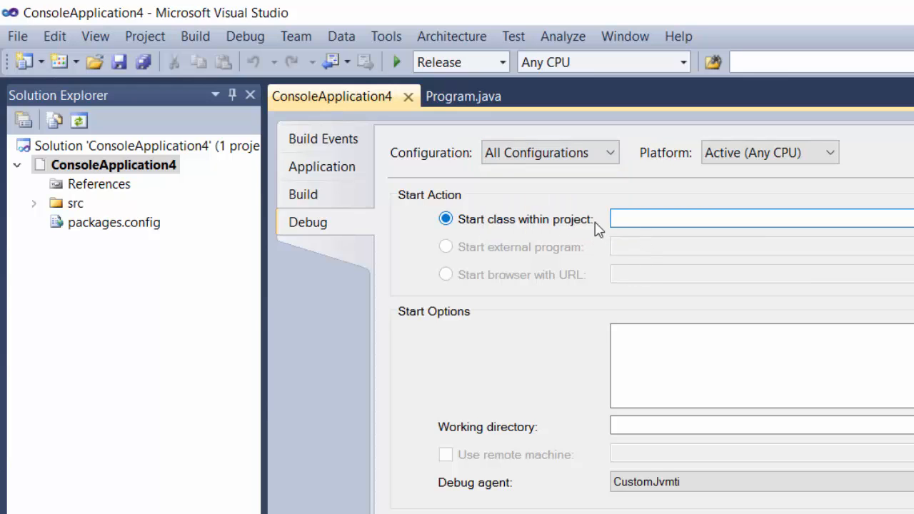
{"action": "left_click", "coordinate": [757, 219]}
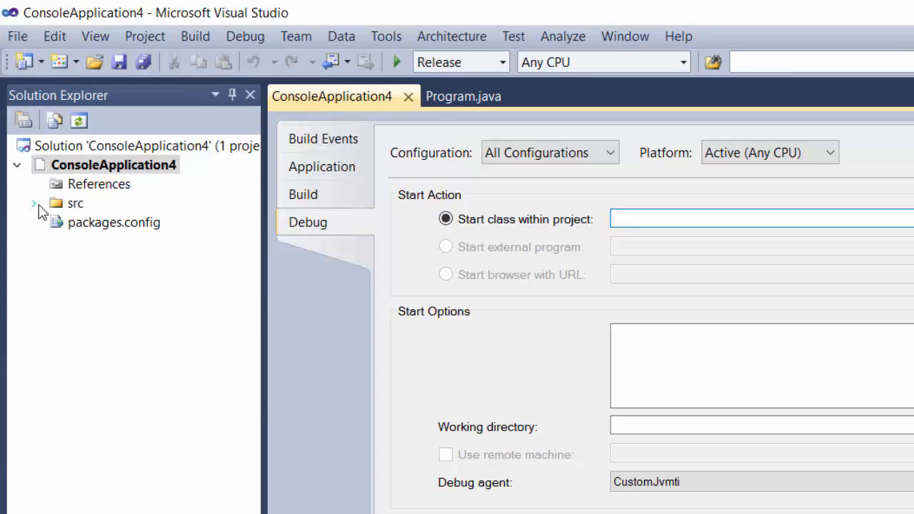
Enter pkg/Program as the start class, checking src/pkg, and close the settings.
{"action": "left_click", "coordinate": [33, 203]}
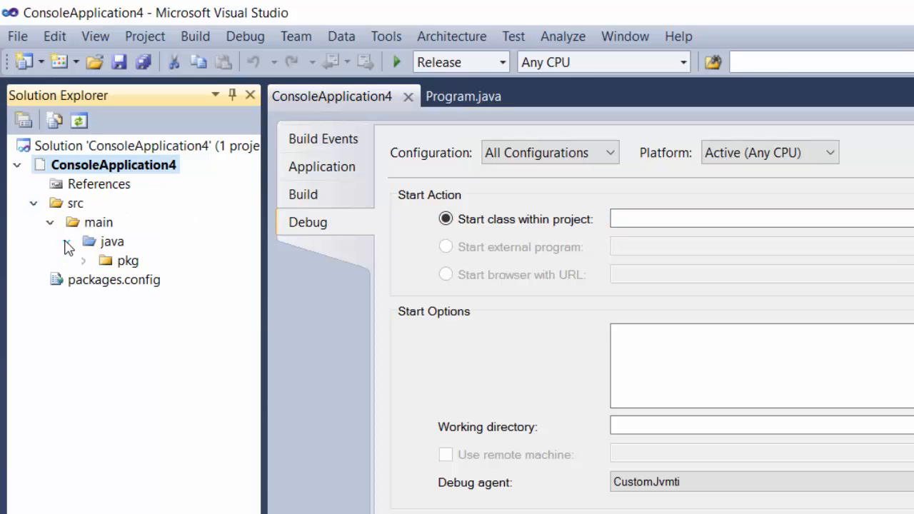
{"action": "left_click", "coordinate": [83, 260]}
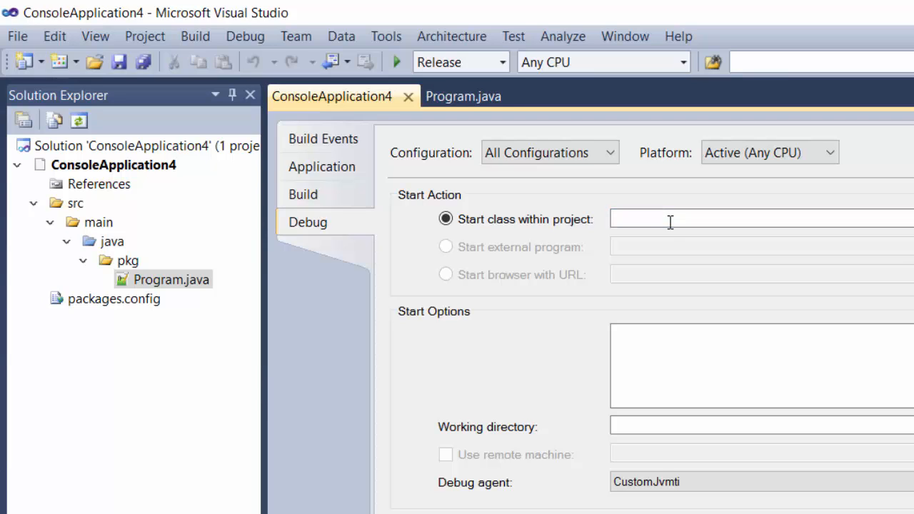
{"action": "type", "text": "pkg/"}
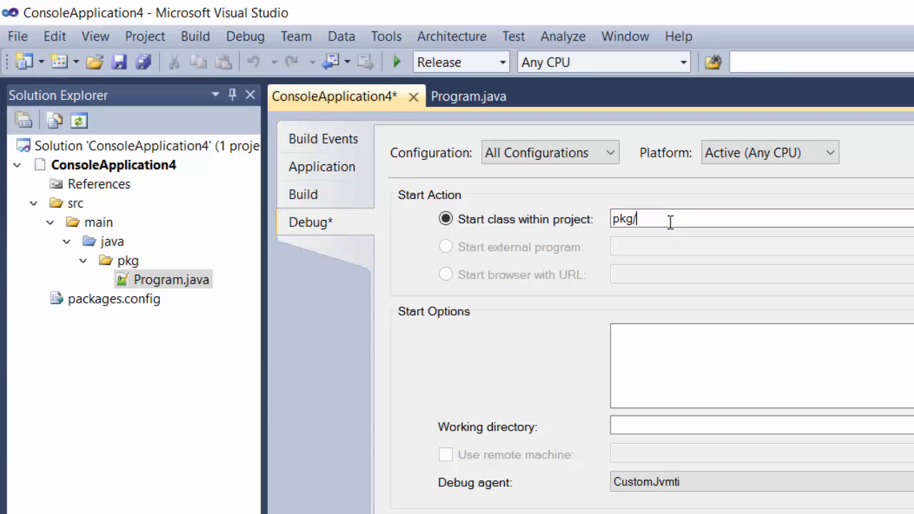
{"action": "type", "text": "Program"}
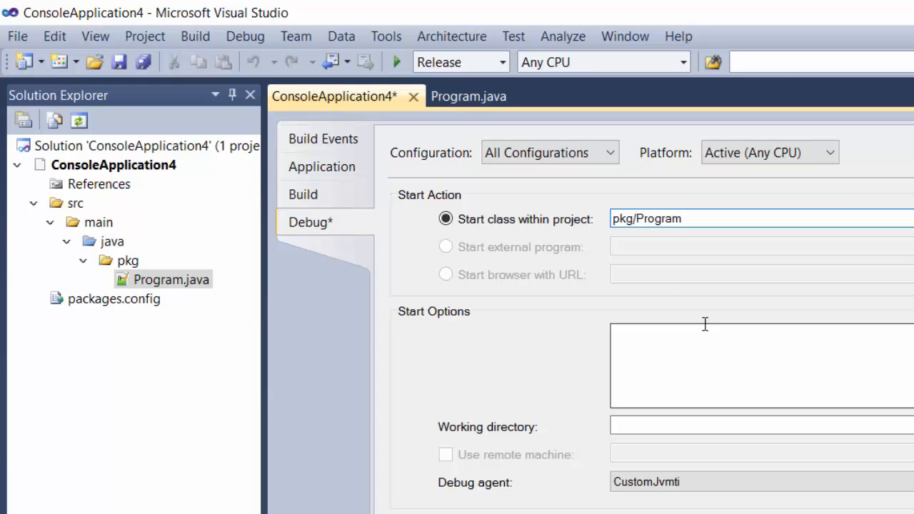
{"action": "mouse_move", "coordinate": [413, 96]}
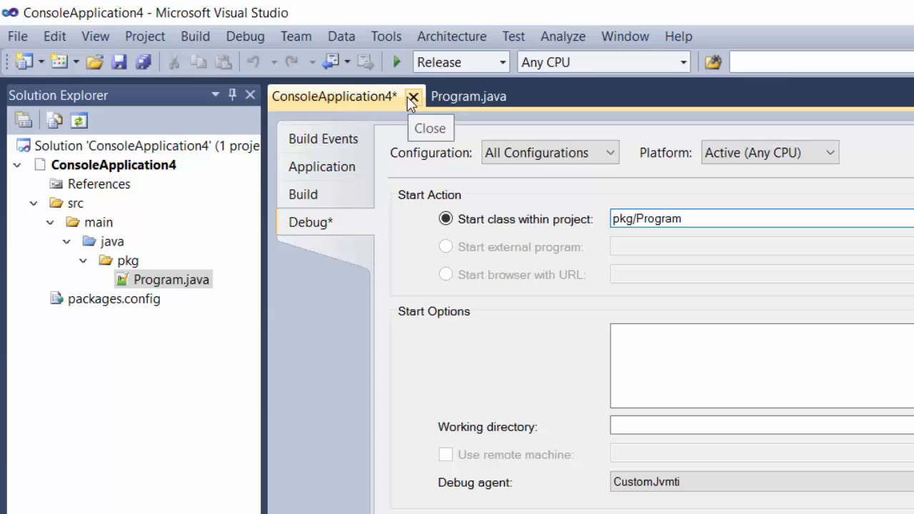
{"action": "left_click", "coordinate": [413, 96]}
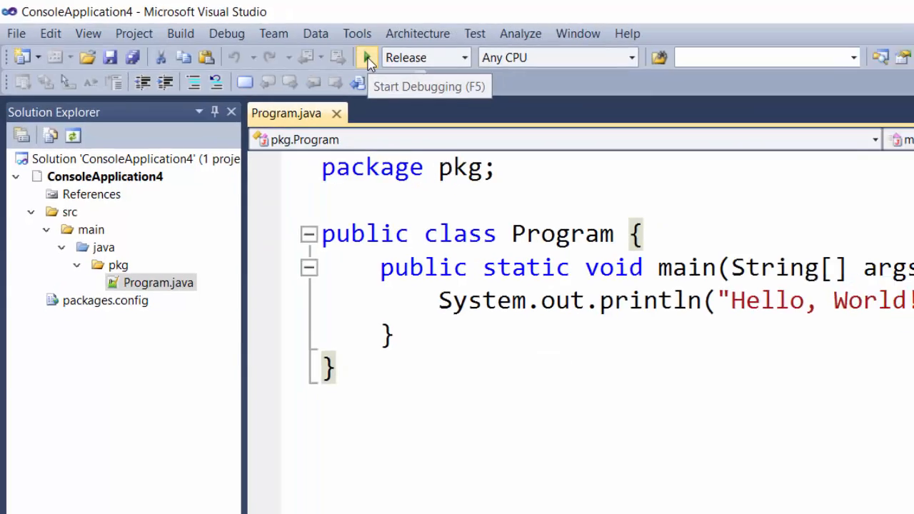
Start debugging so a java.exe console prints Hello, World!
{"action": "left_click", "coordinate": [367, 57]}
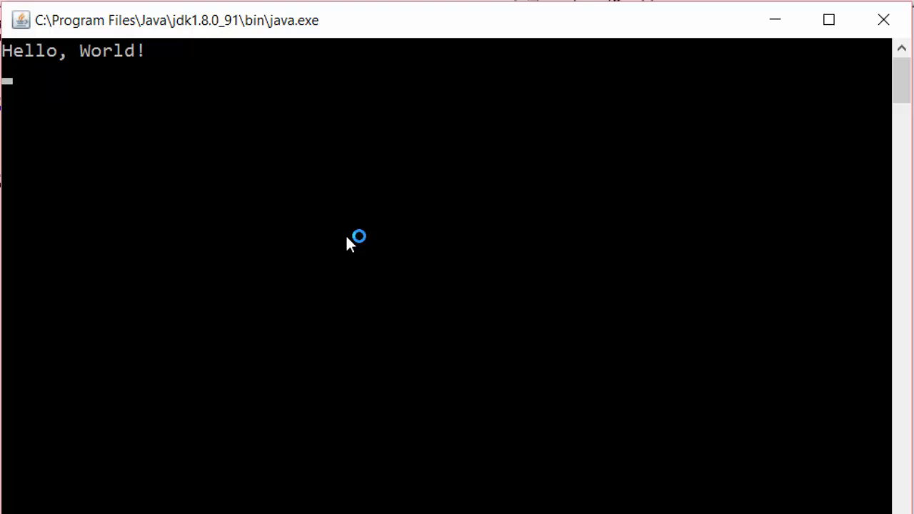
{"action": "mouse_move", "coordinate": [216, 120]}
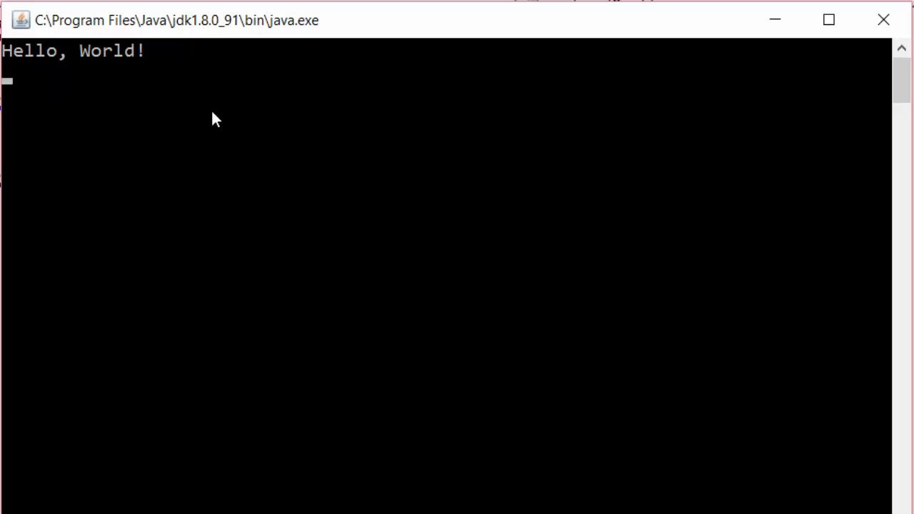
{"action": "mouse_move", "coordinate": [184, 100]}
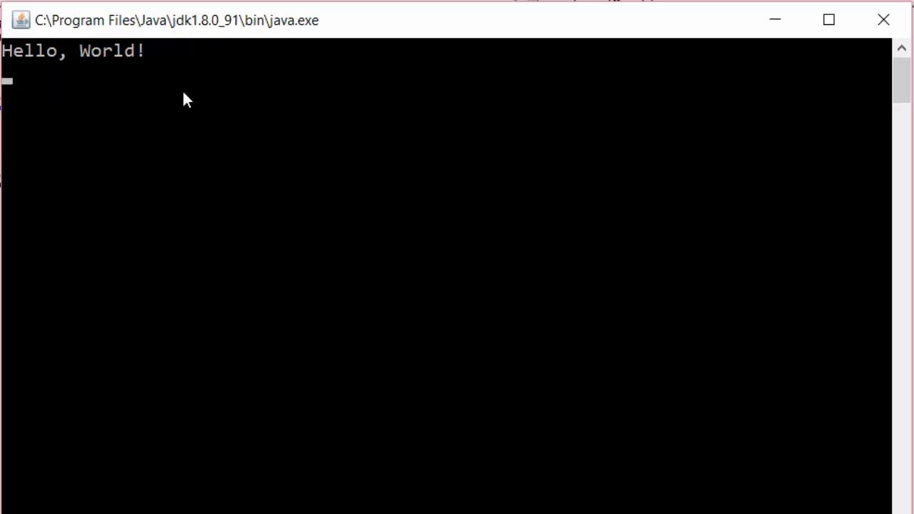